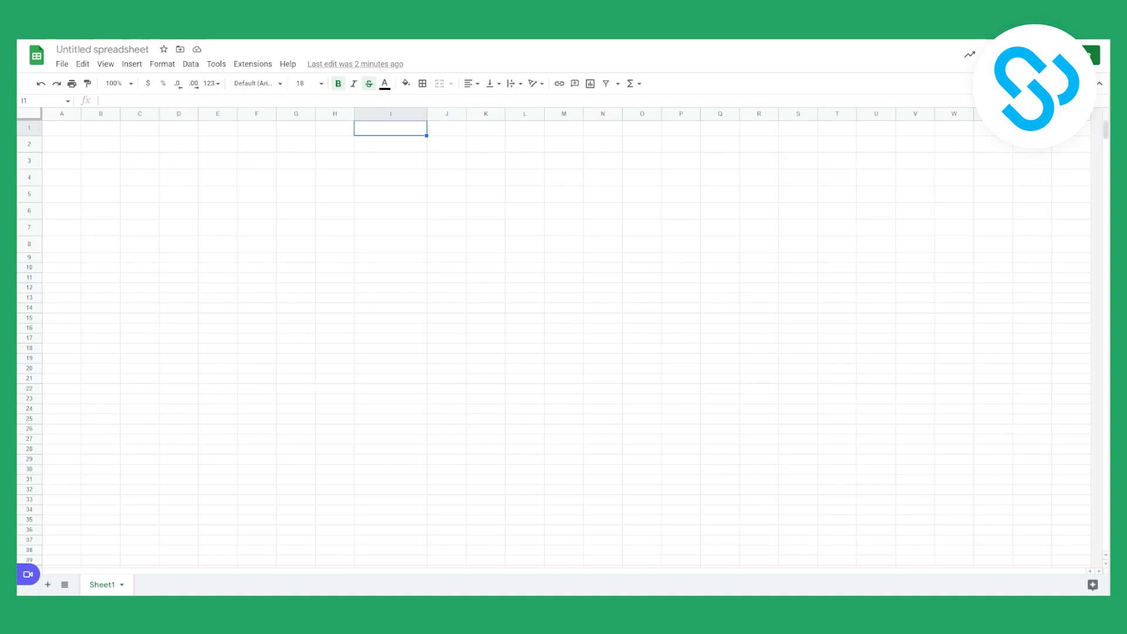
# - Show the Data menu while cell I1 is selected
pyautogui.click(190, 64)
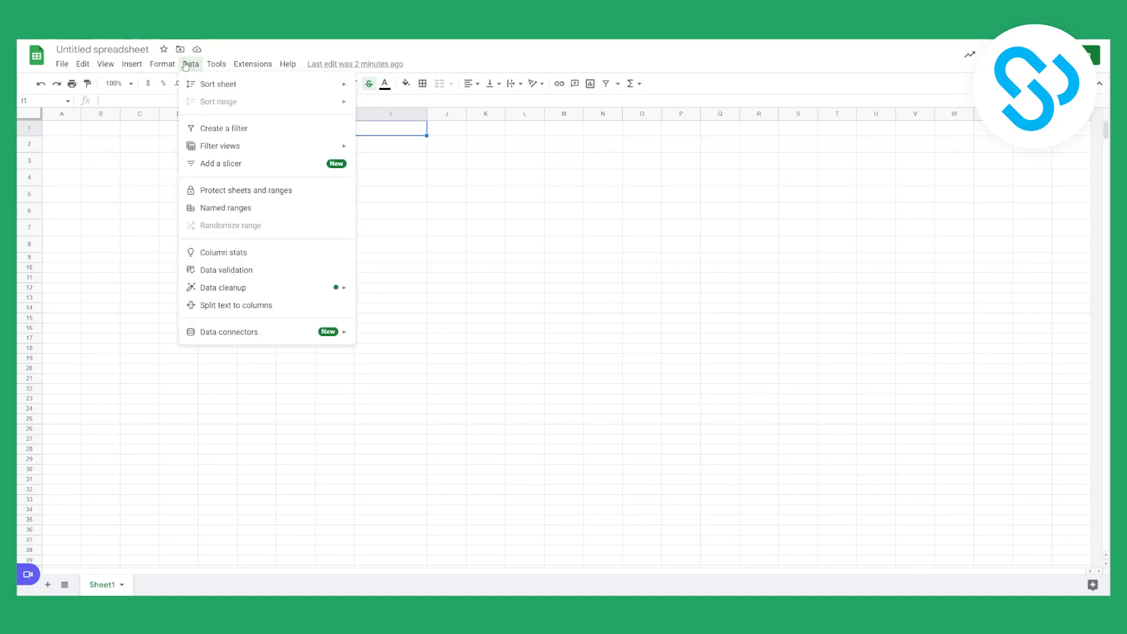
pyautogui.moveTo(239, 270)
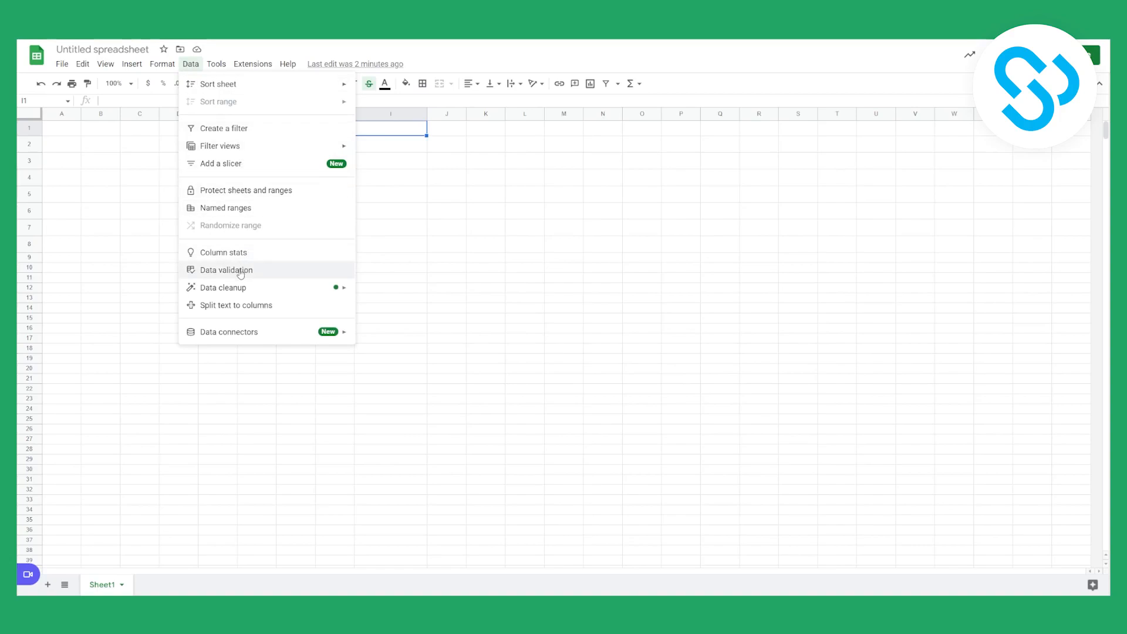
# - Start a data validation rule for I1 with criteria set to List of items
pyautogui.click(225, 270)
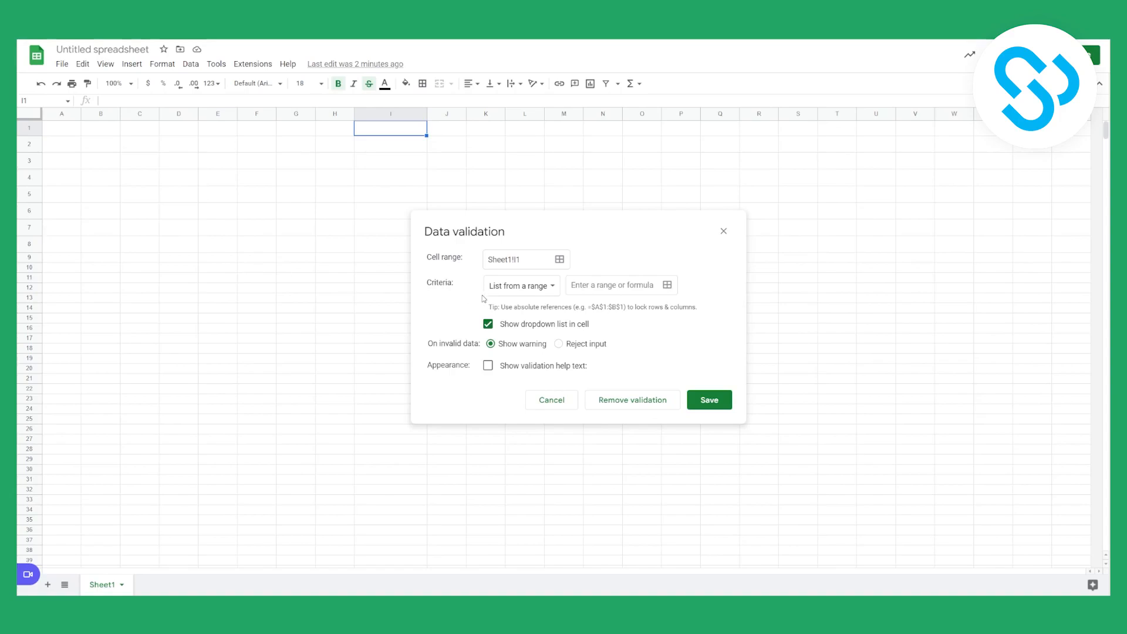
pyautogui.click(522, 285)
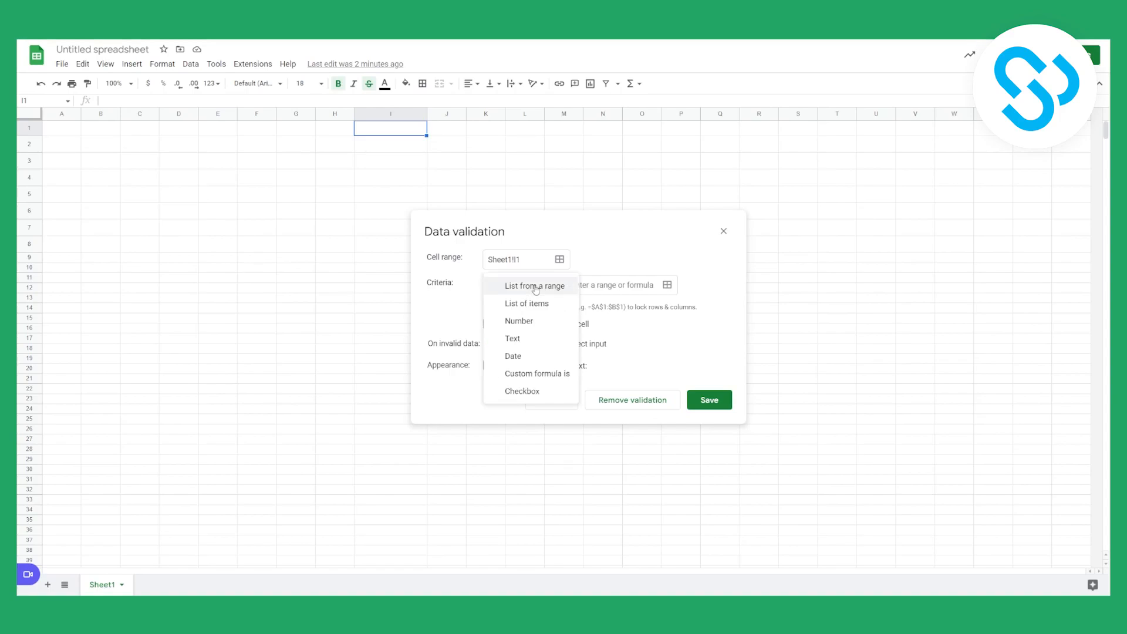
pyautogui.moveTo(540, 305)
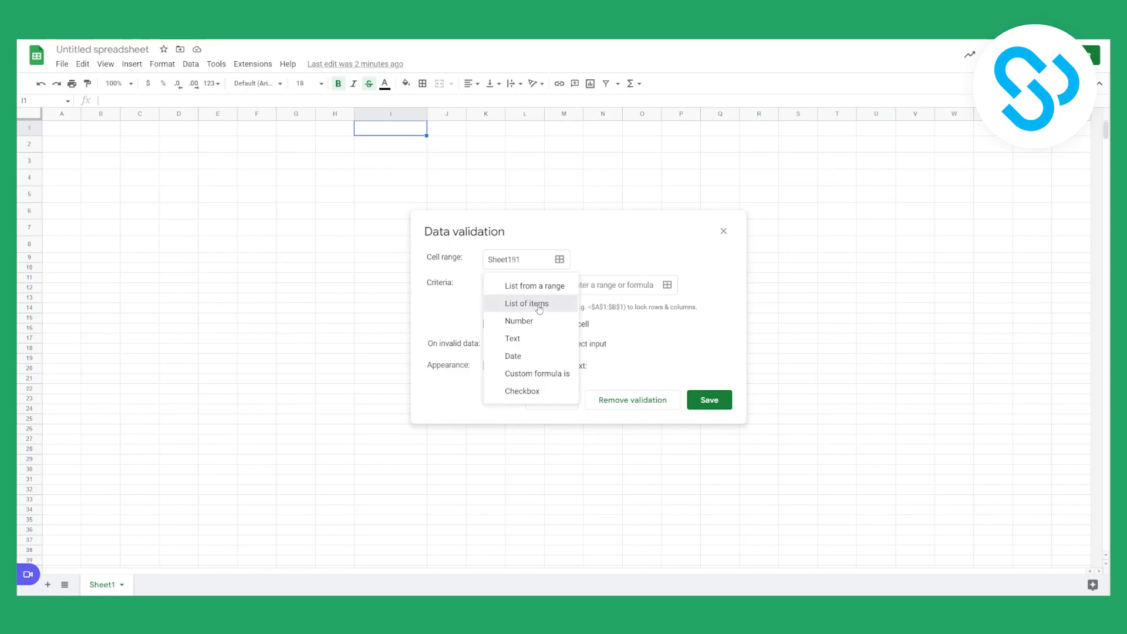
pyautogui.click(526, 303)
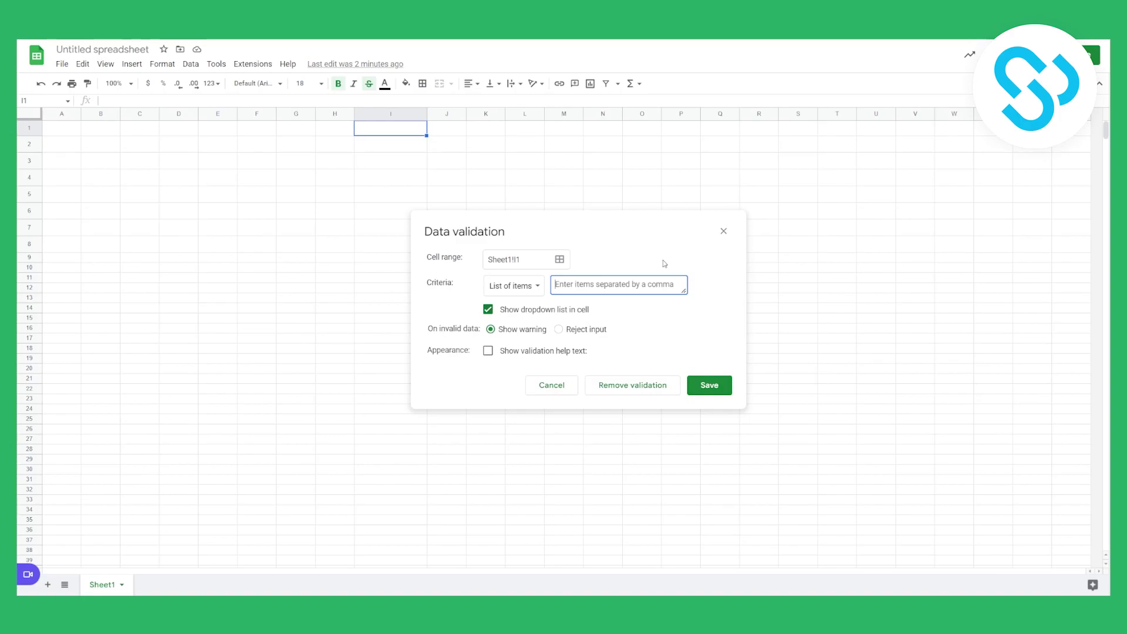
# - Enter List 1, List 2, List 3 as the allowed items for I1
pyautogui.write('List 1')
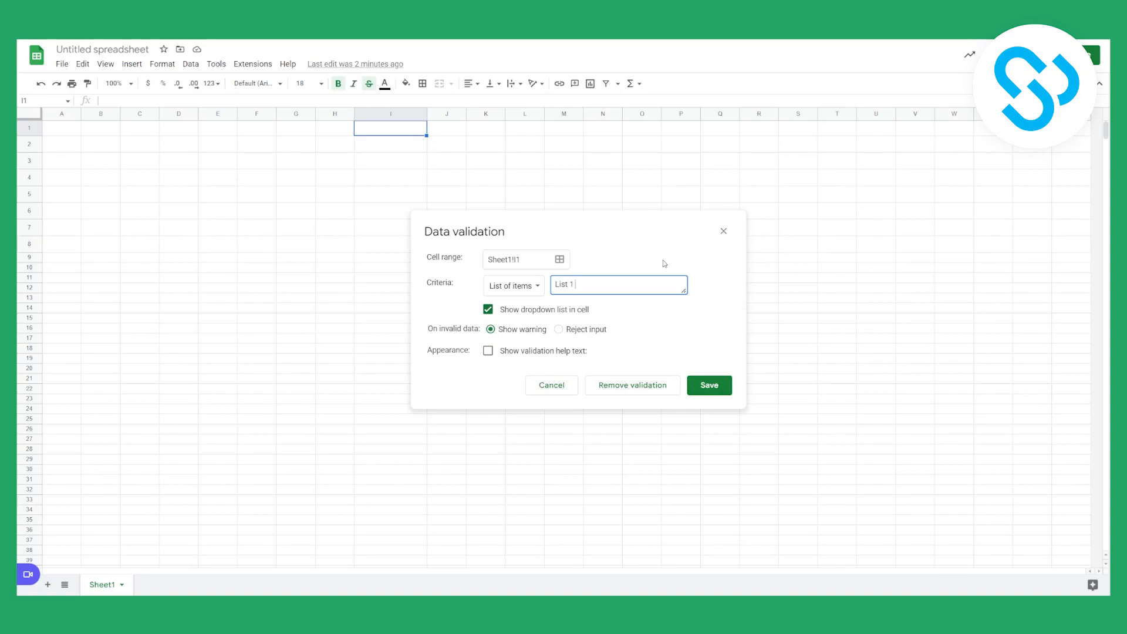
pyautogui.write(', List 2, List 3')
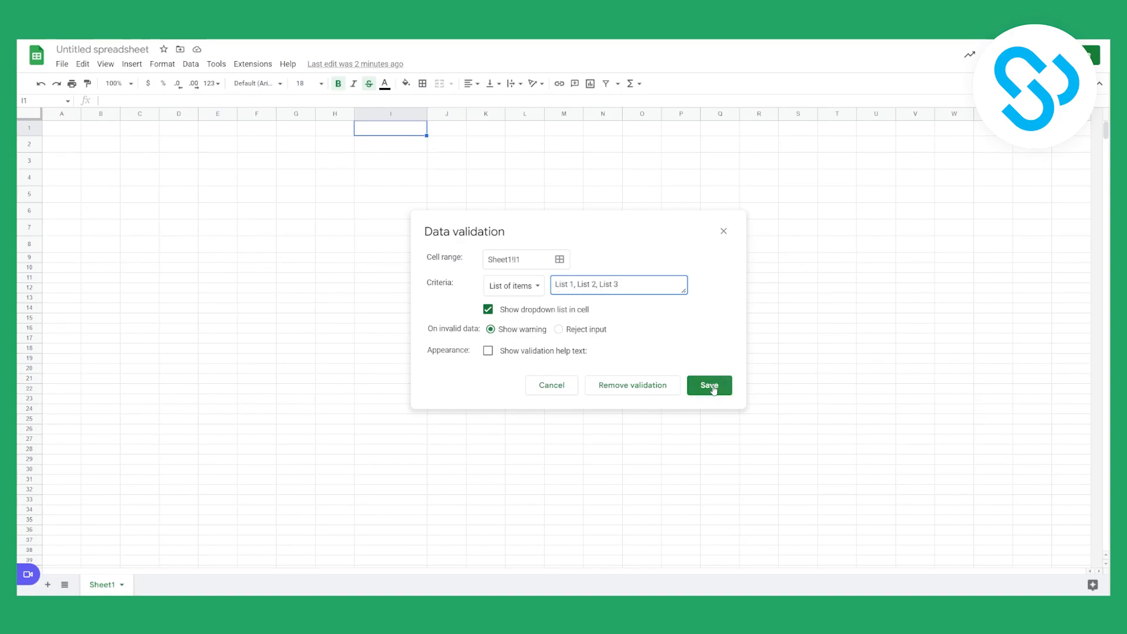
# - Save the rule, then pick List 1, List 2 and finally List 3 from I1's dropdown
pyautogui.click(709, 385)
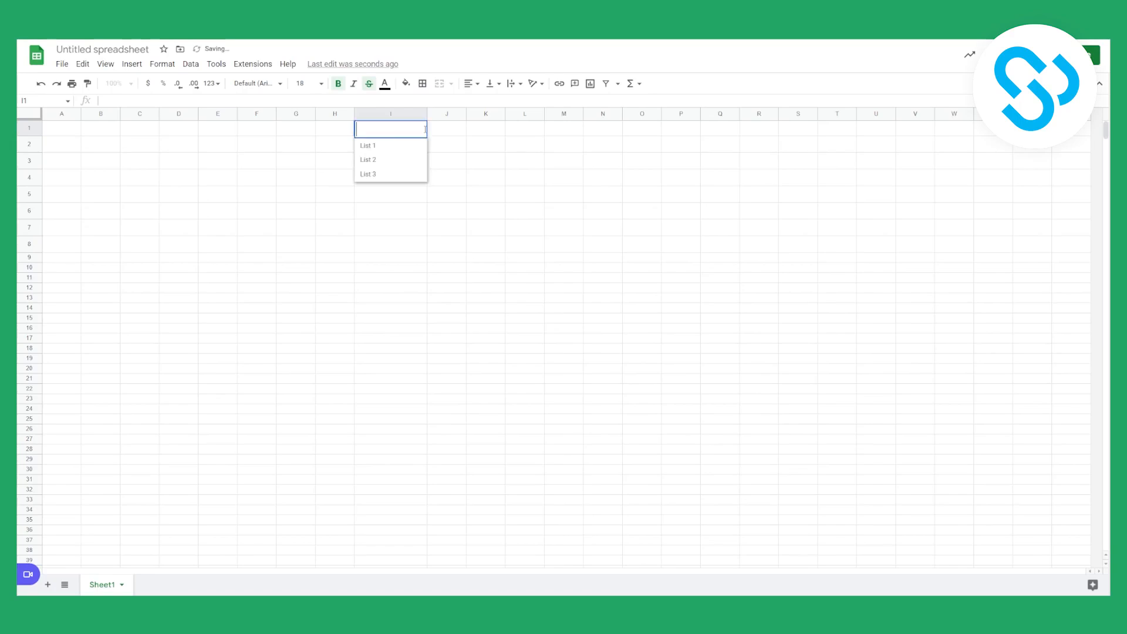
pyautogui.click(368, 145)
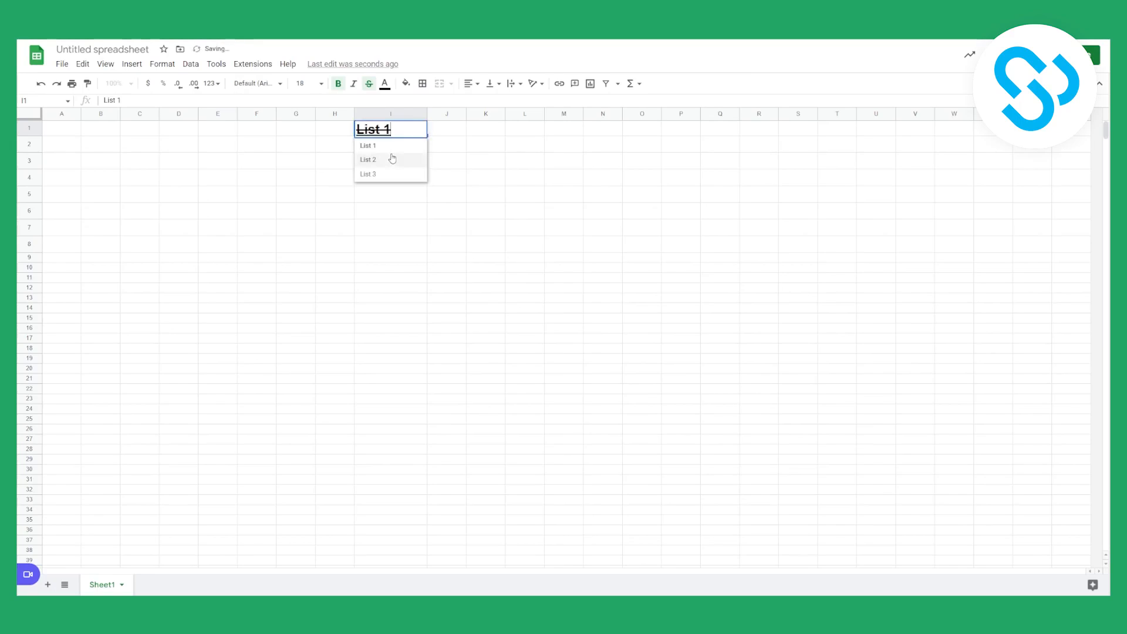
pyautogui.click(368, 160)
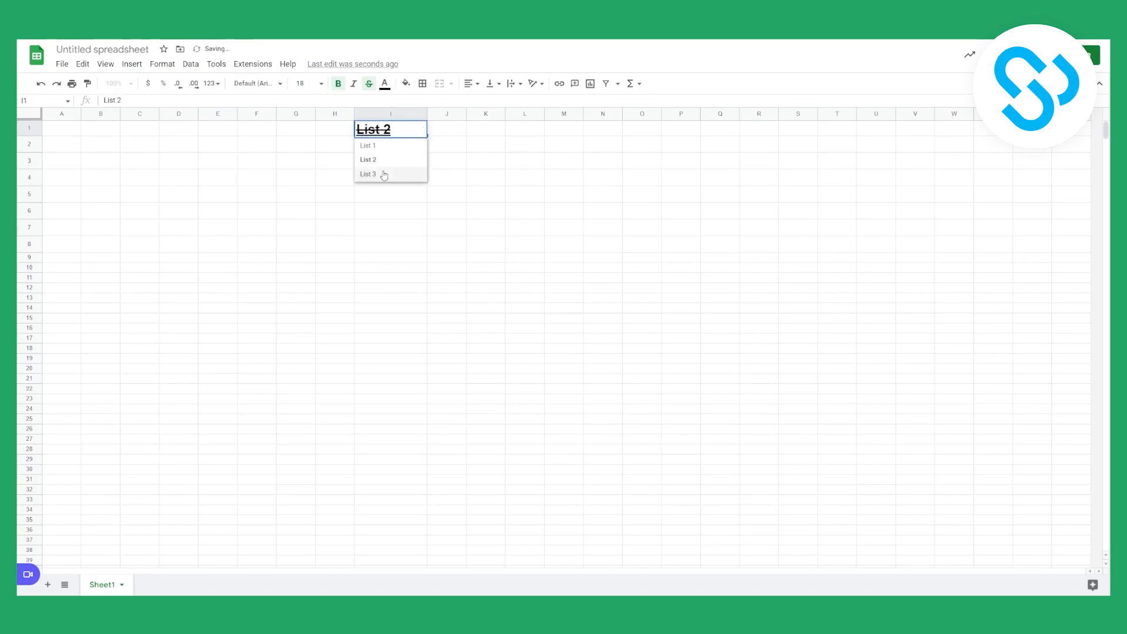
pyautogui.click(374, 173)
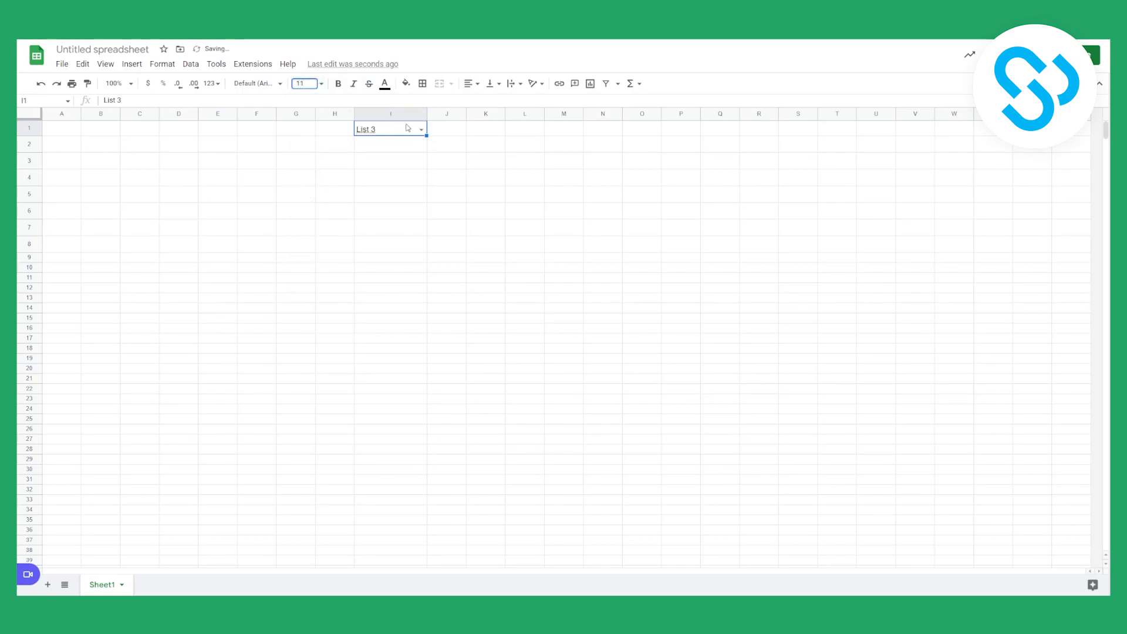
# - Centre-align the List 3 value in I1 and move to J1 to view it
pyautogui.click(493, 83)
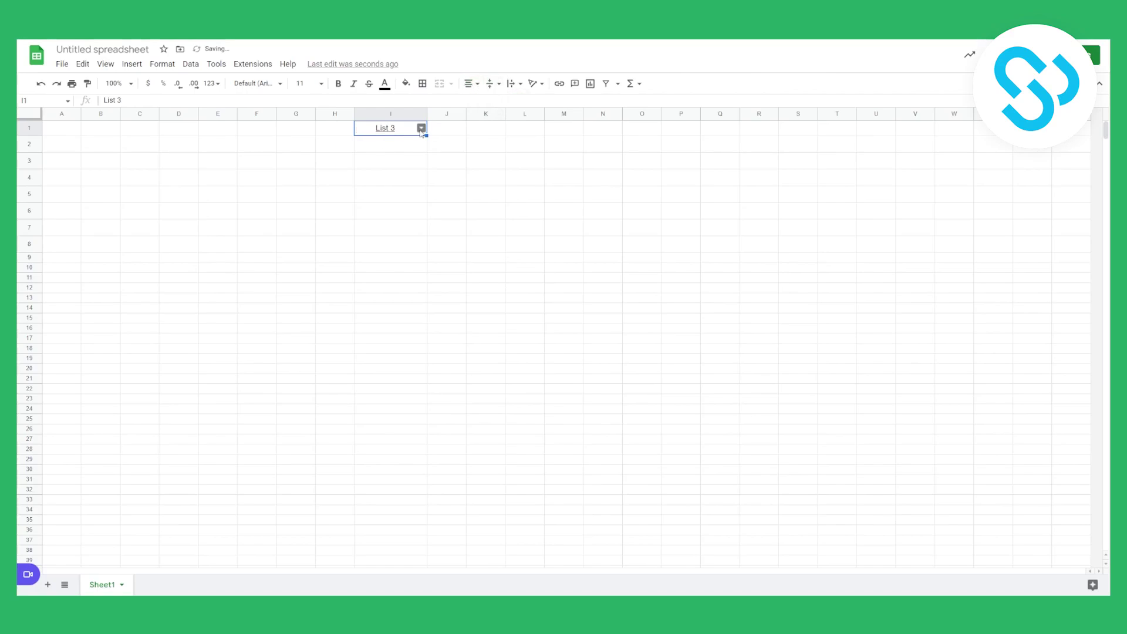
pyautogui.click(446, 128)
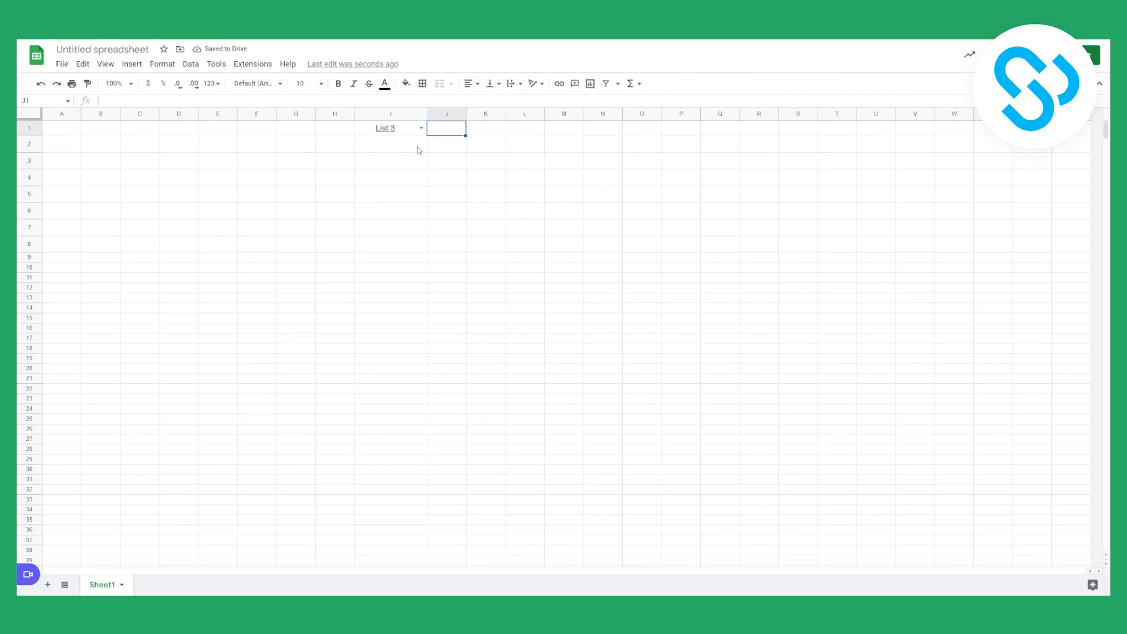